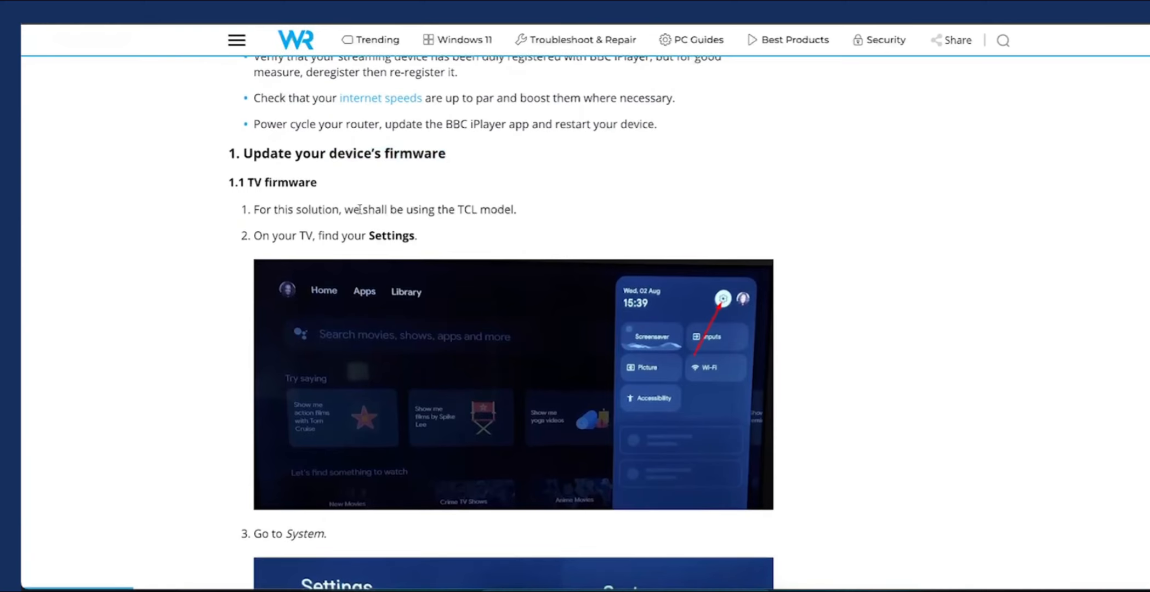
pyautogui.moveTo(349, 204)
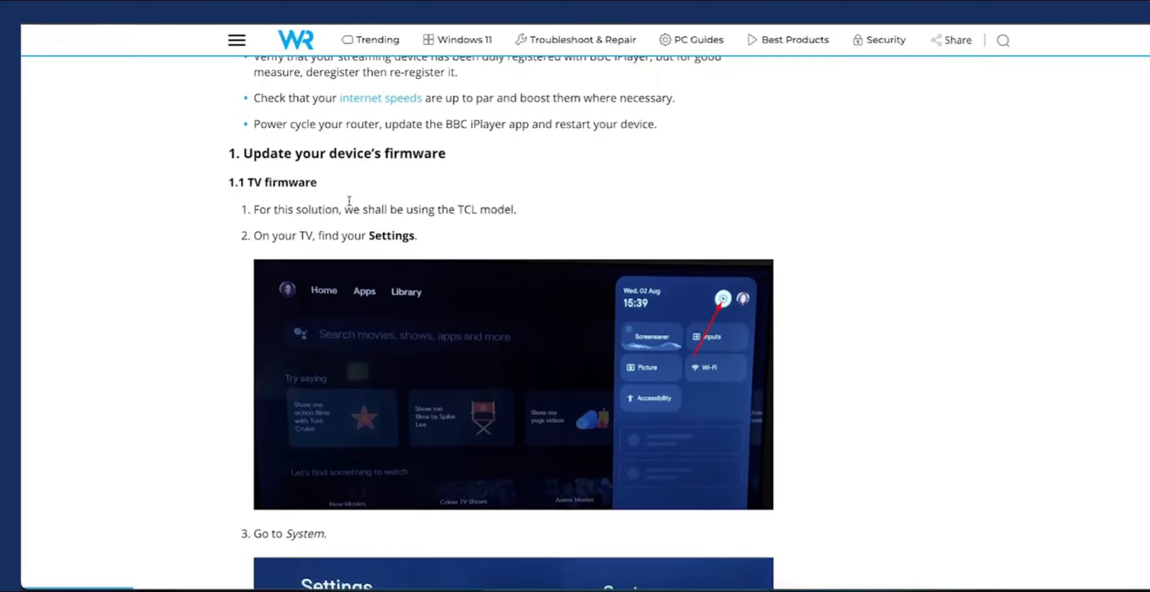
pyautogui.scroll(-3)
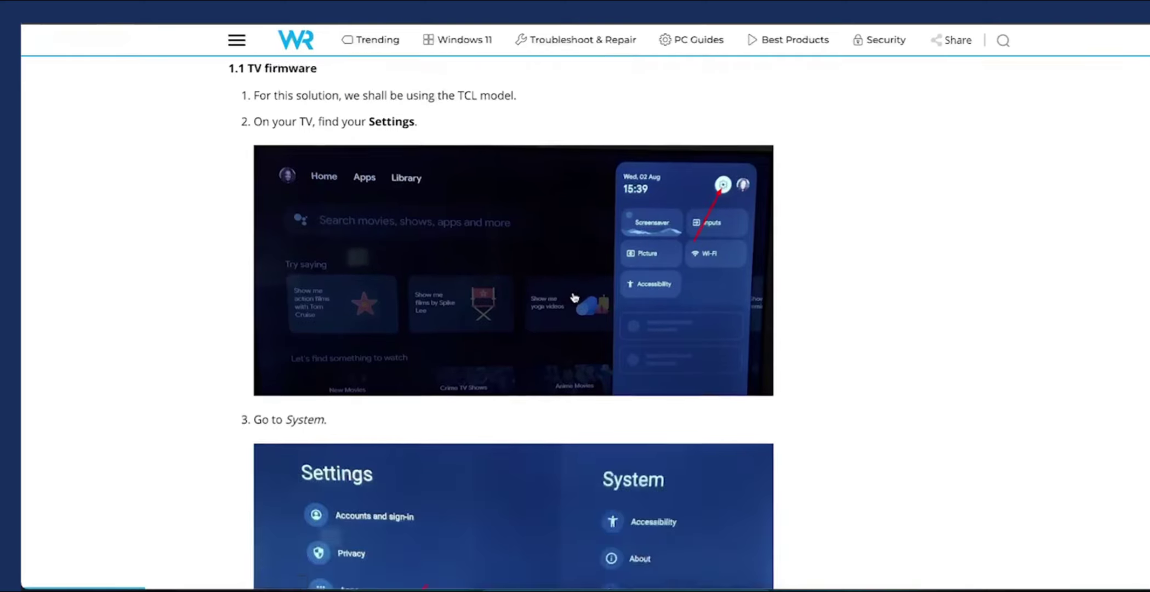
pyautogui.scroll(-3)
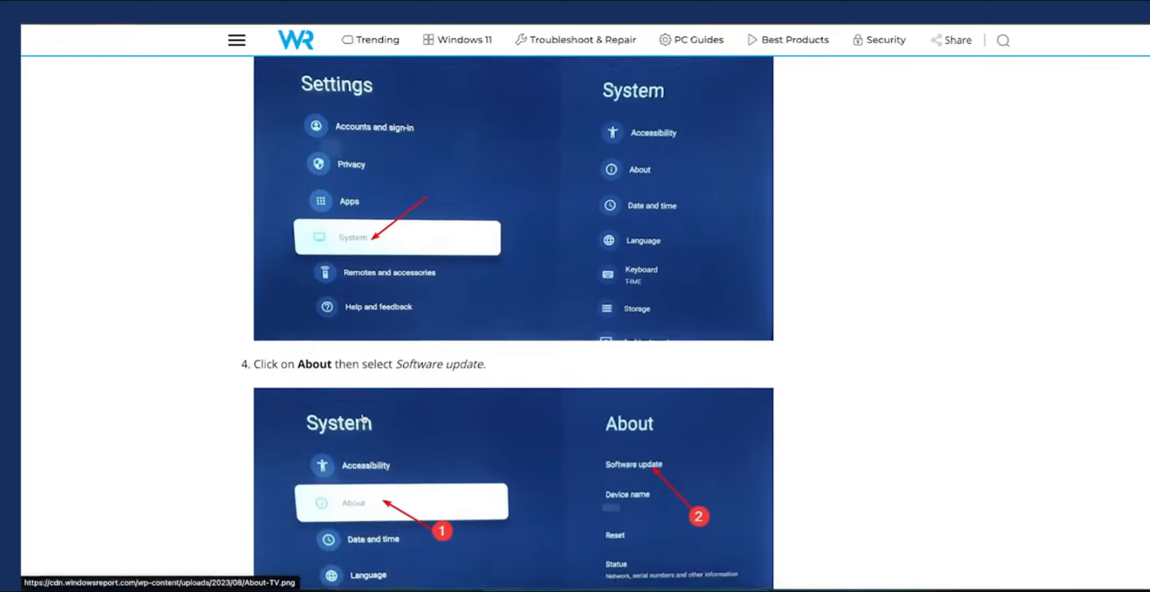
pyautogui.scroll(-3)
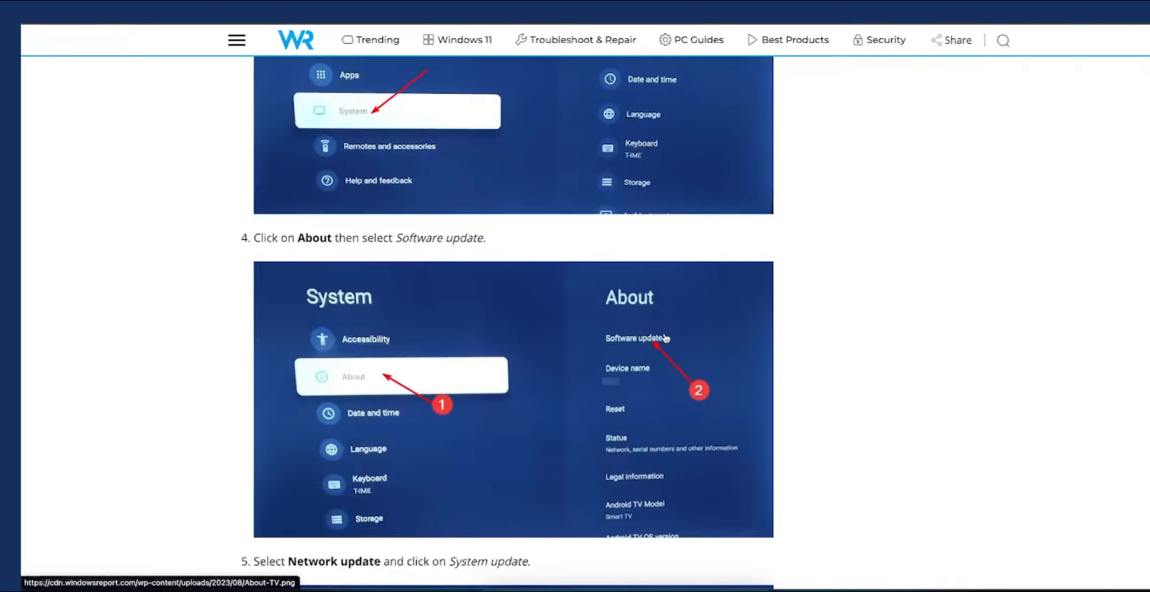
pyautogui.moveTo(642, 352)
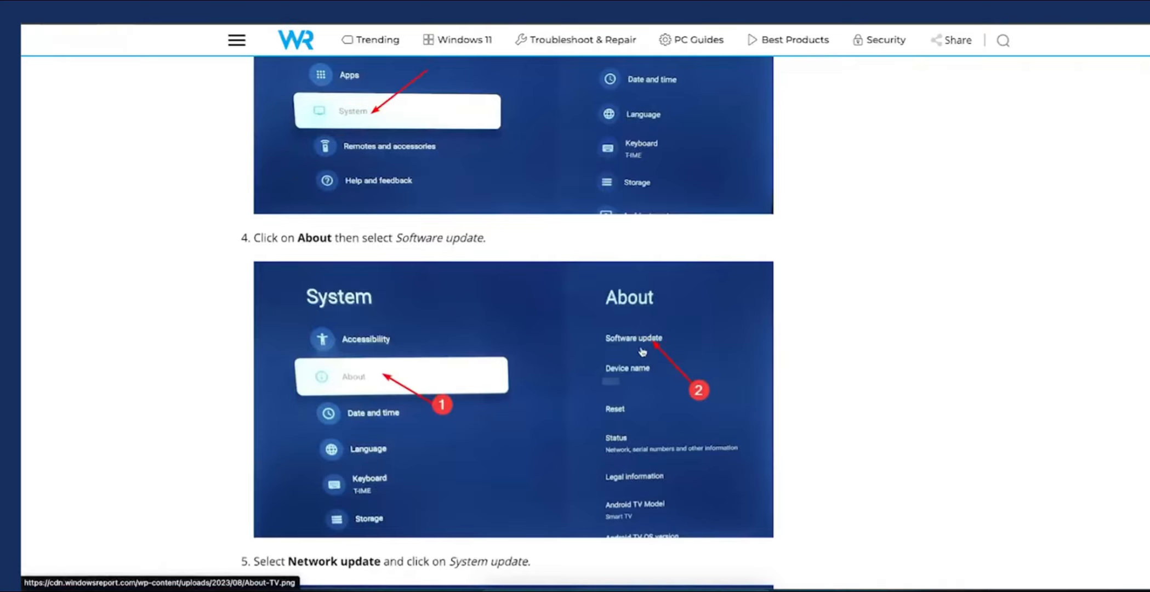
pyautogui.moveTo(327, 413)
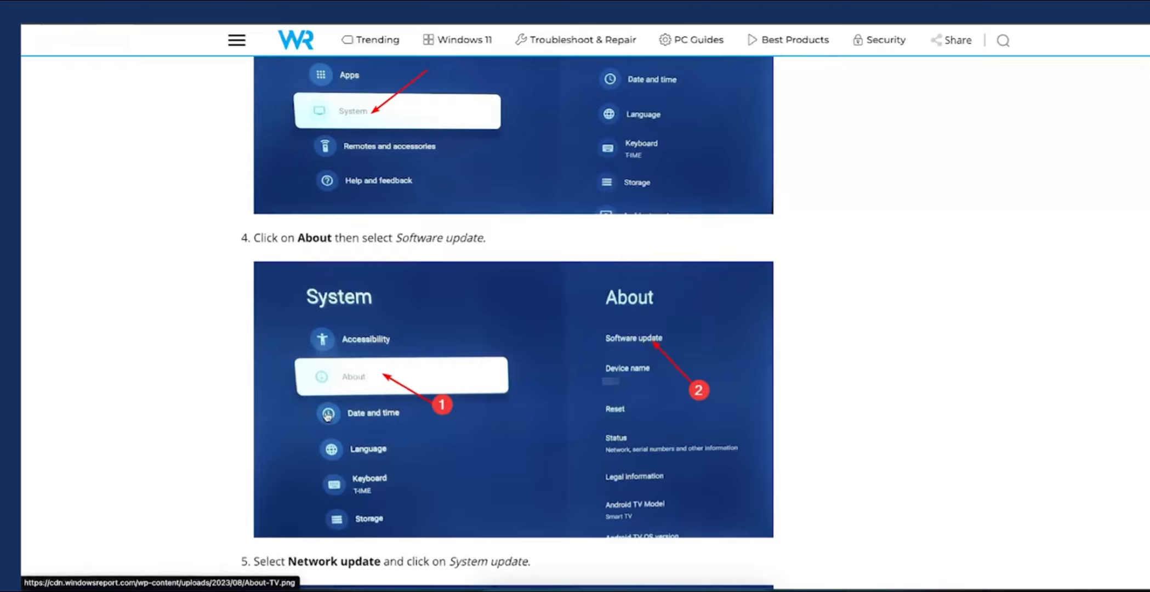
pyautogui.scroll(-3)
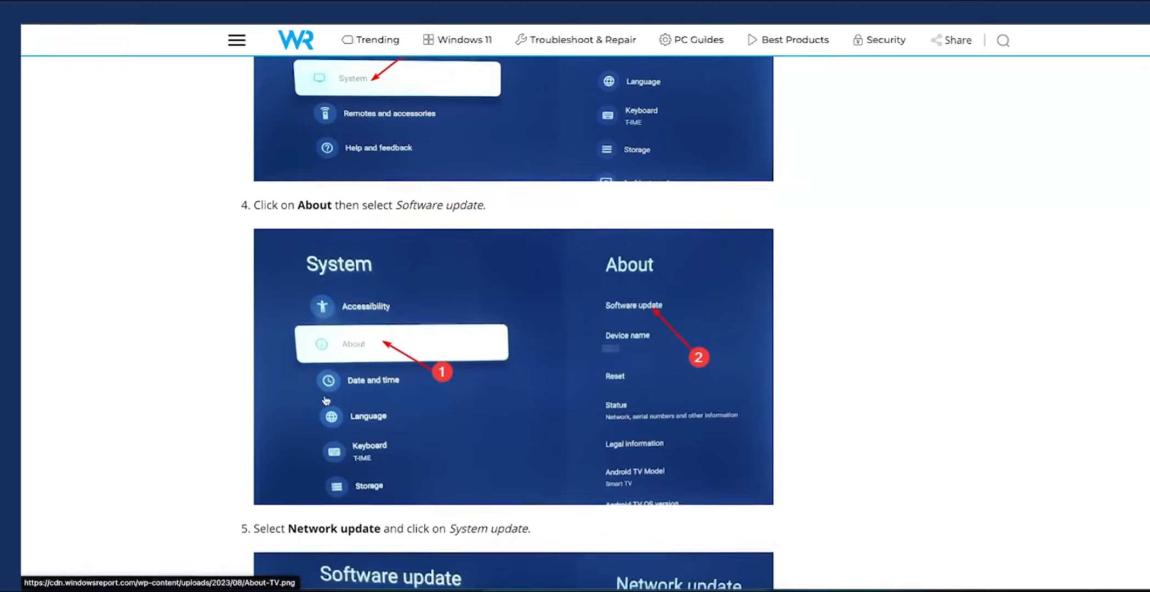
pyautogui.scroll(-3)
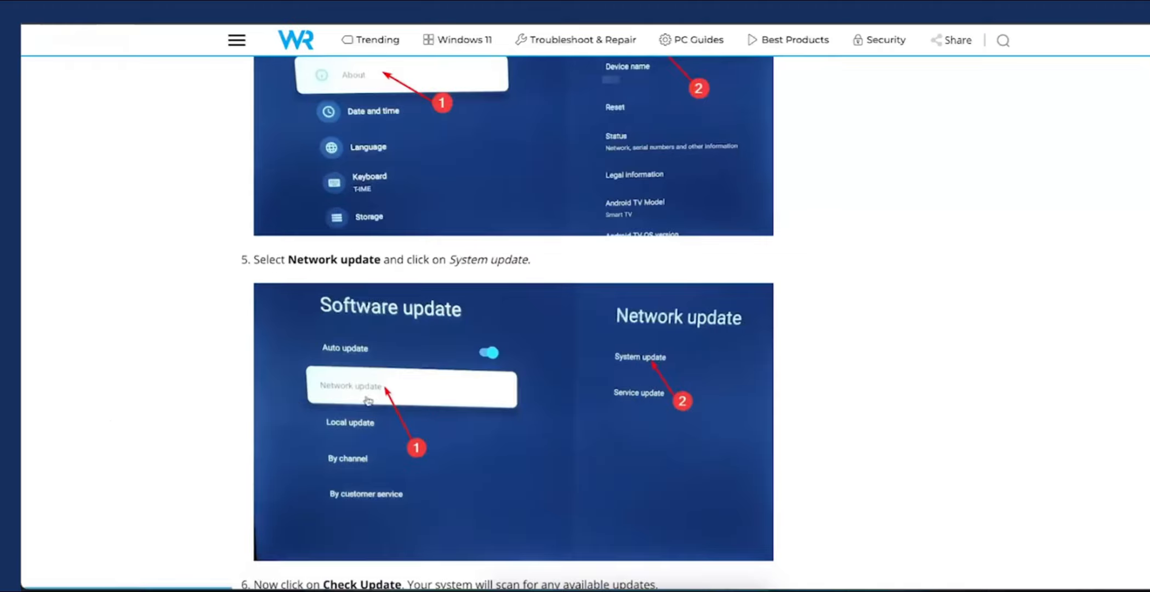
pyautogui.moveTo(654, 360)
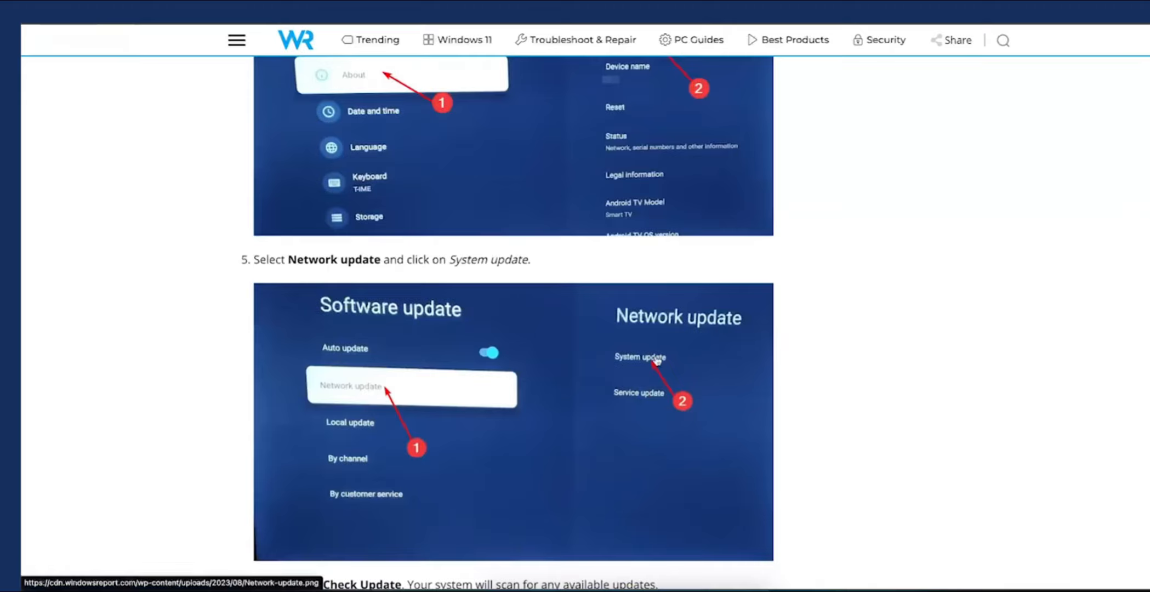
pyautogui.scroll(-3)
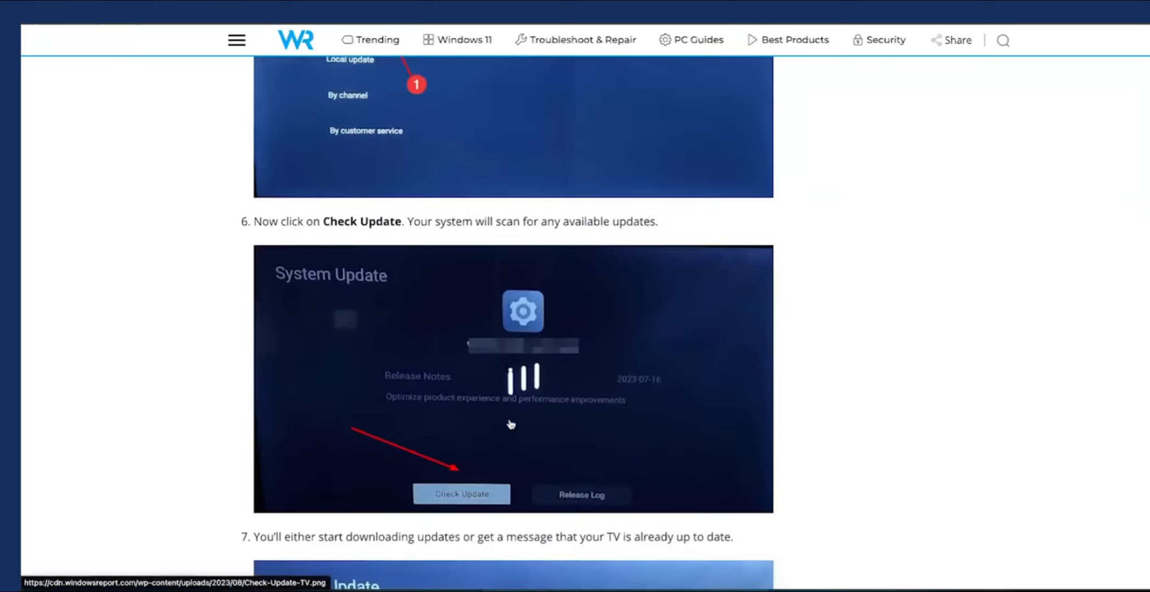
pyautogui.moveTo(448, 490)
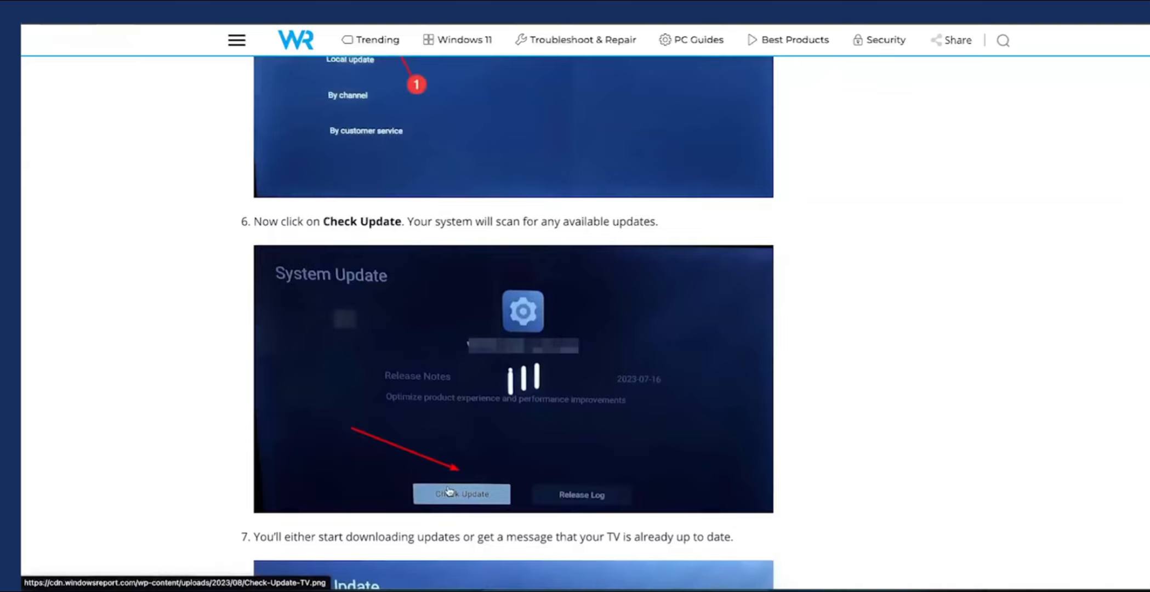
pyautogui.moveTo(448, 488)
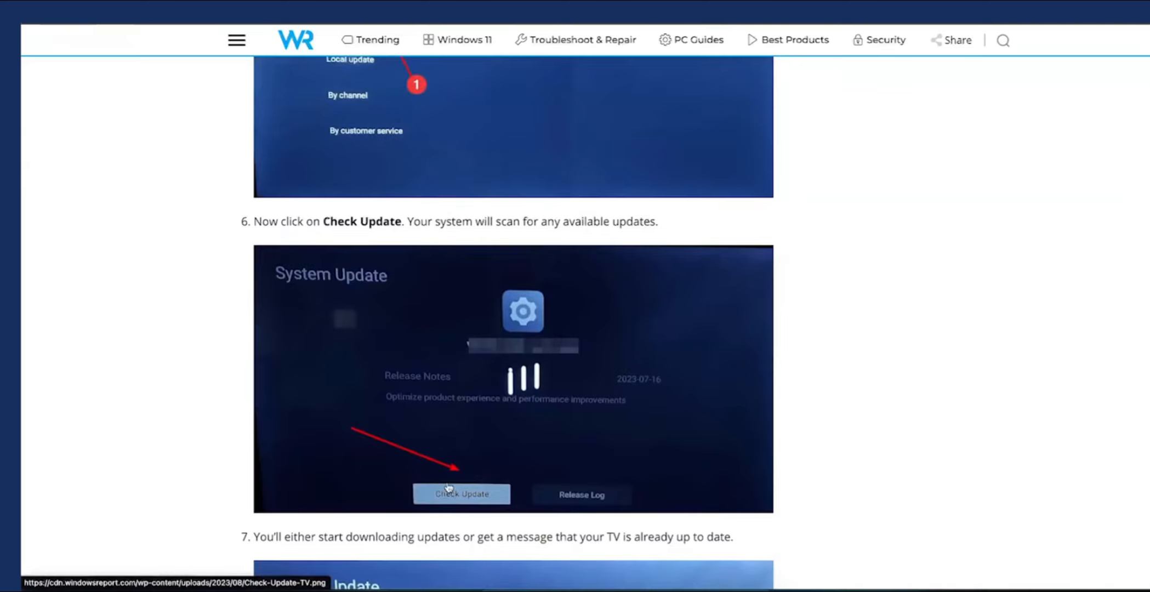
pyautogui.scroll(-3)
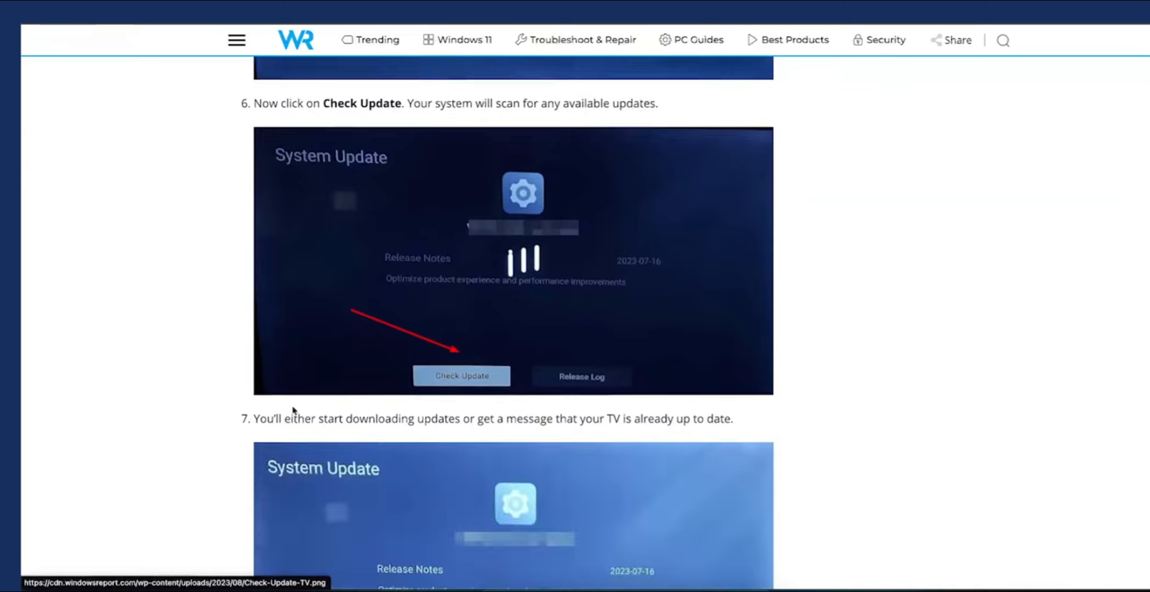
pyautogui.scroll(-3)
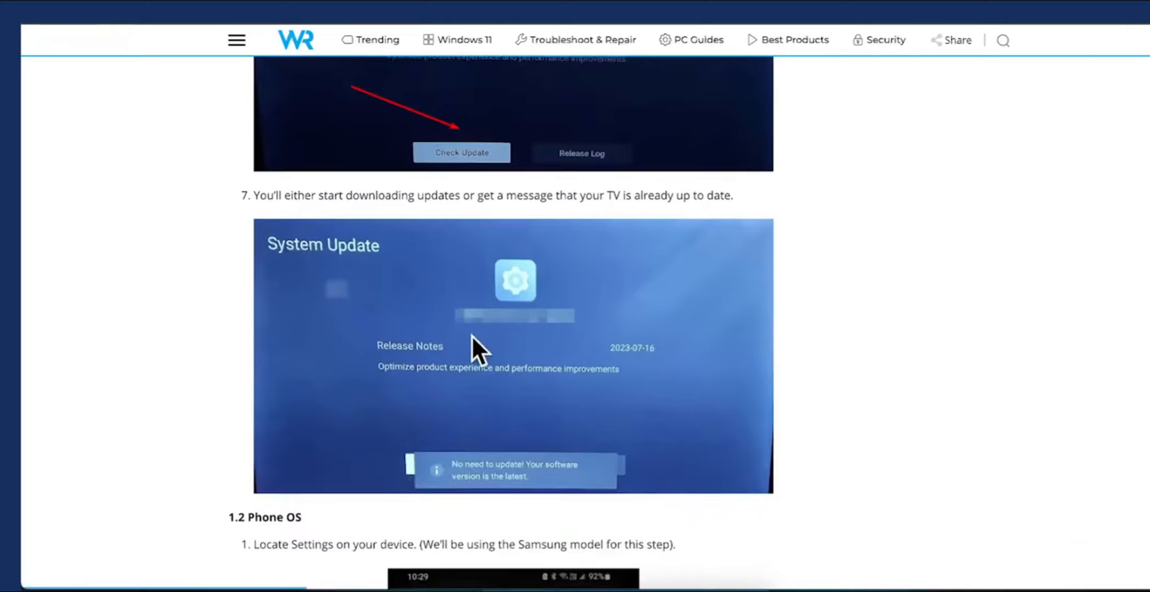
pyautogui.moveTo(470, 338)
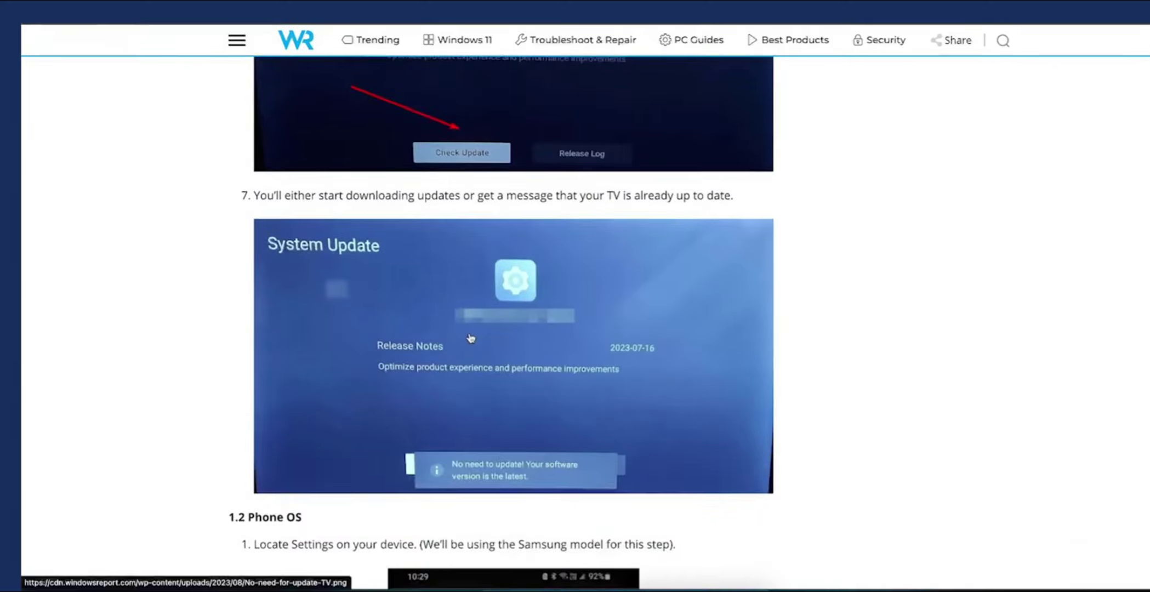